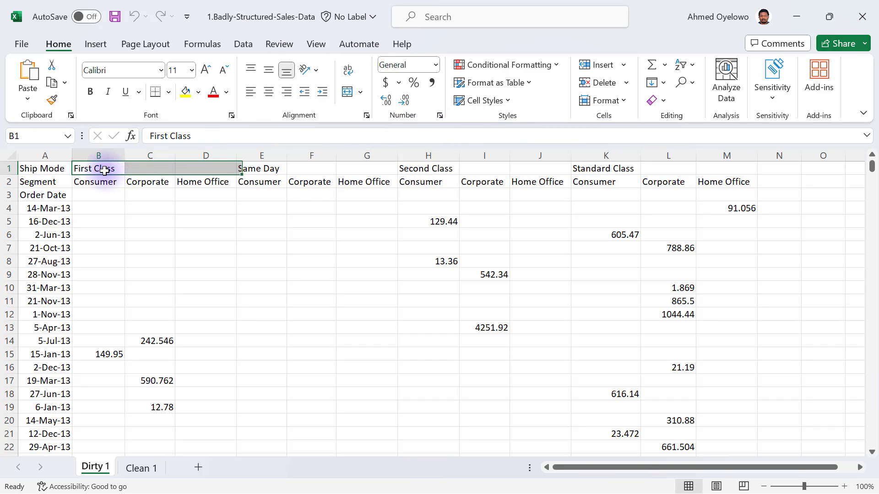
Point out the First, Second and Standard Class ship mode headers across row 1 of Dirty 1
click(428, 168)
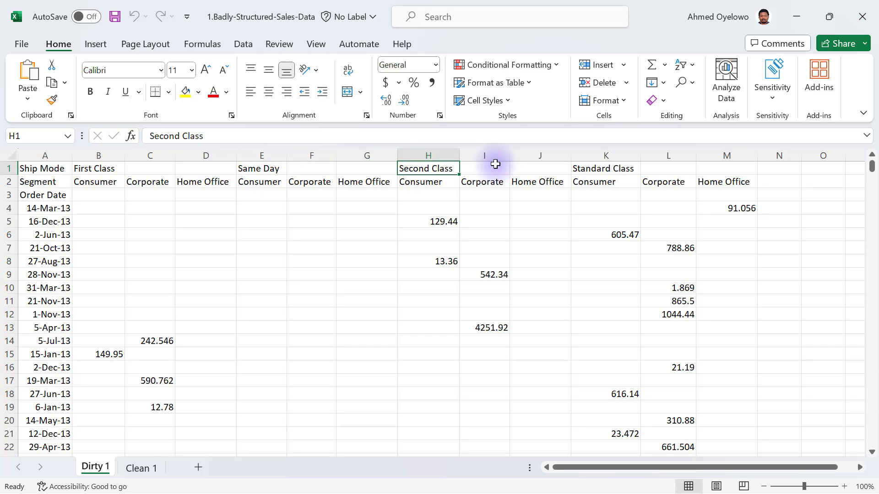
click(605, 168)
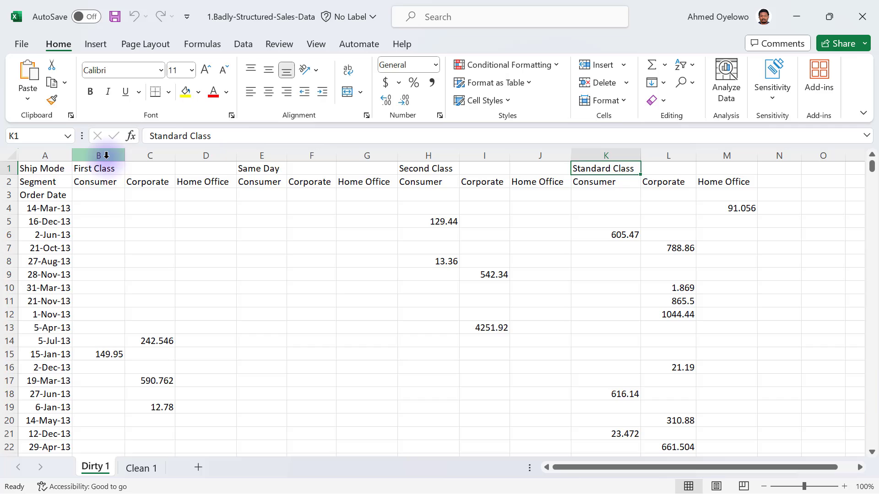
click(98, 156)
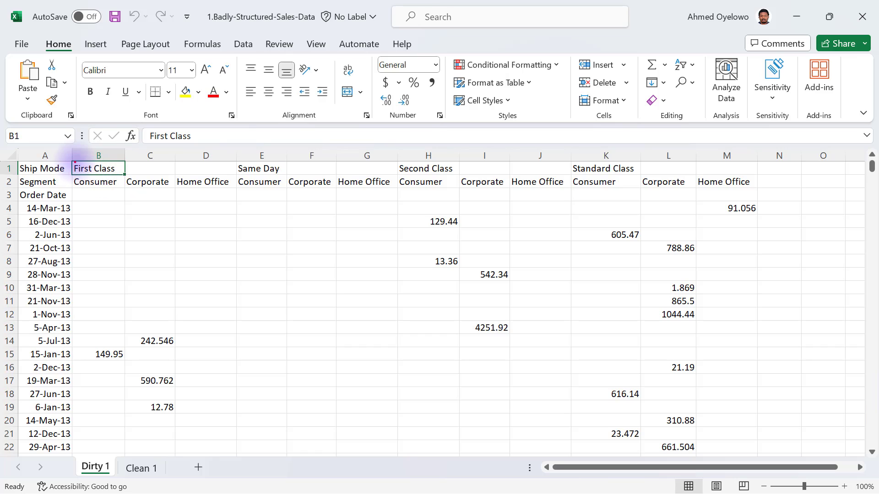
drag(98, 168, 206, 168)
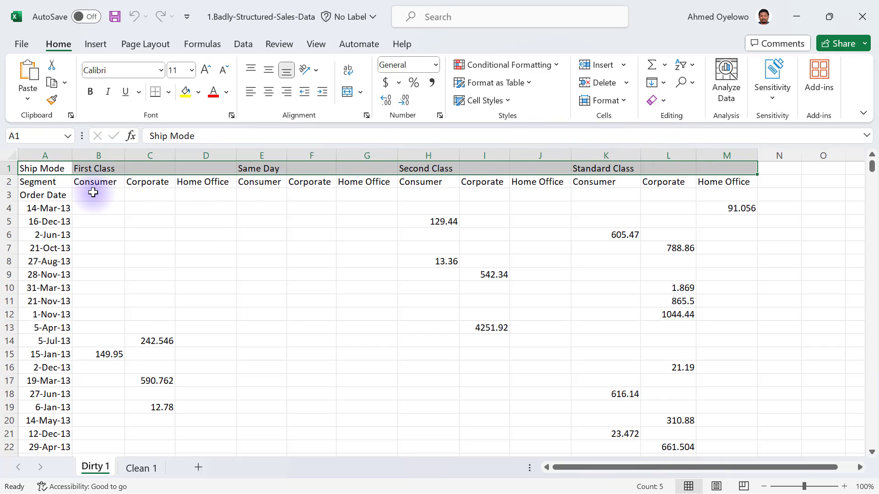
Highlight First Class Consumer sales, the header rows and Order Date label, then show Clean 1
drag(99, 194, 99, 424)
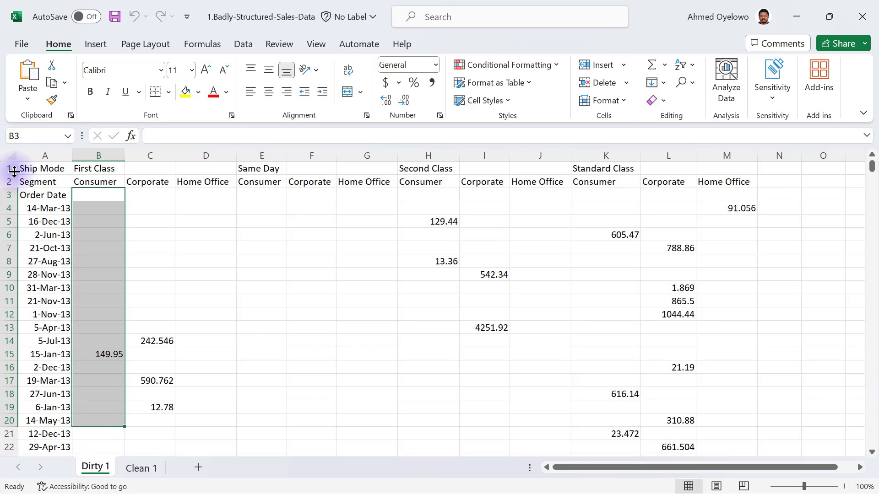
click(8, 168)
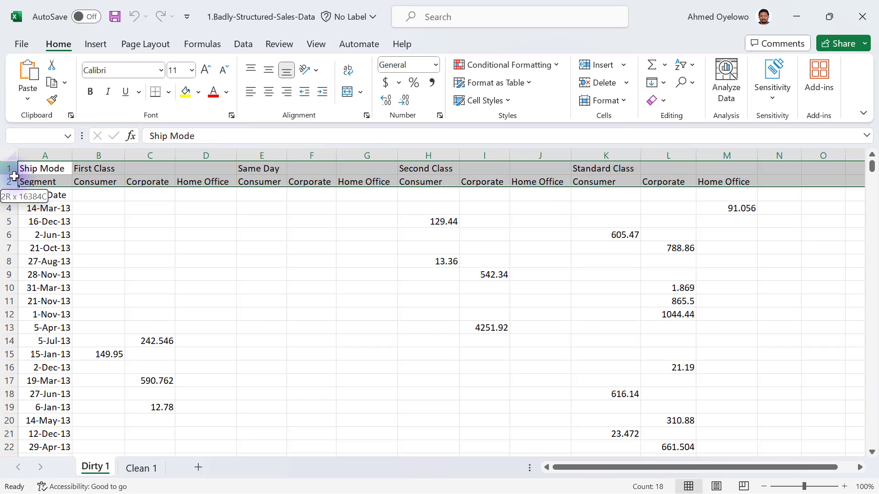
click(45, 168)
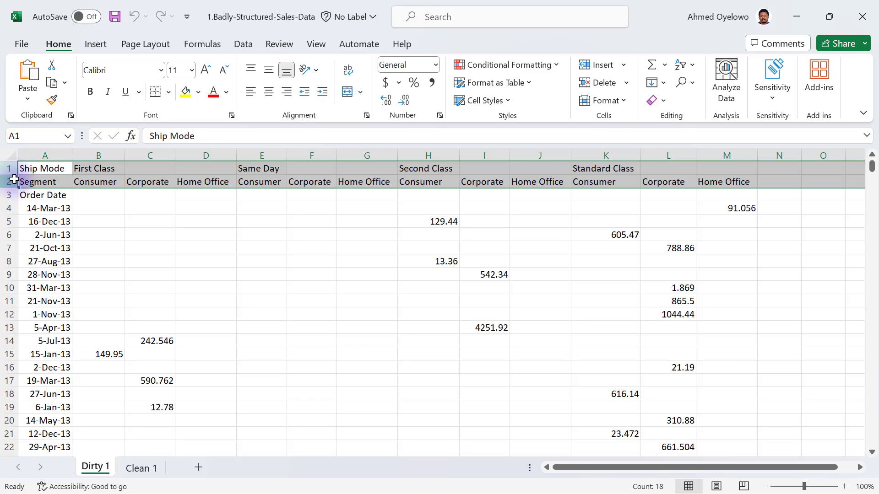
click(44, 194)
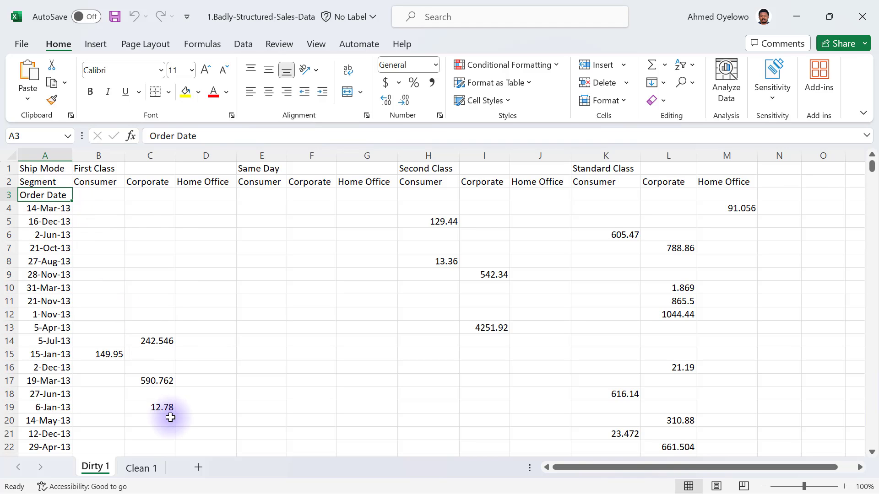
click(140, 466)
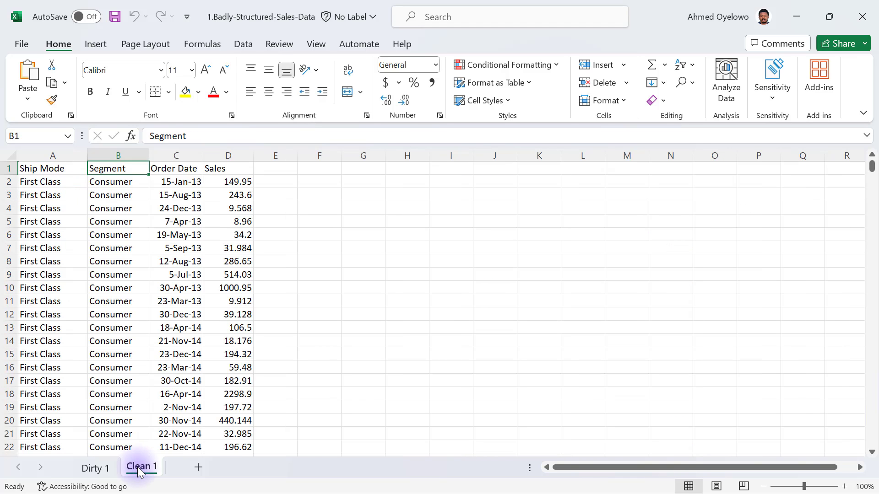
Compare Dirty 1 with Clean 1's Ship Mode column, then highlight Dirty 1's scattered sales block
click(95, 467)
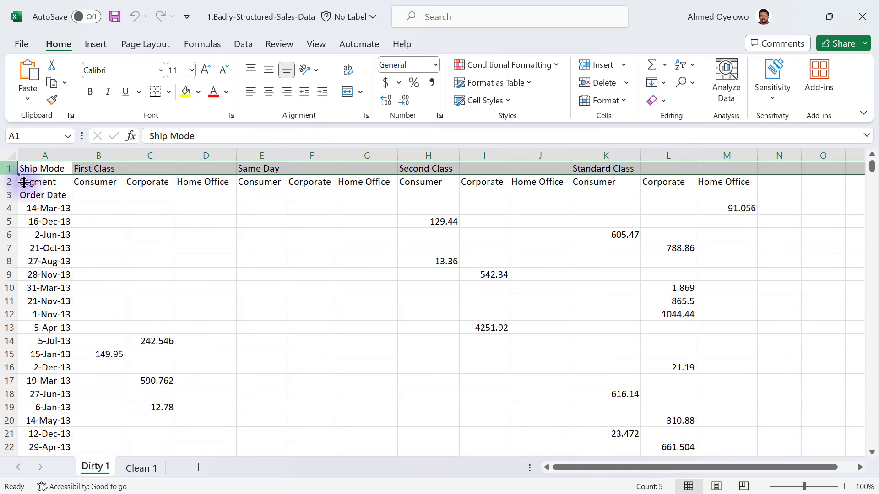
click(142, 467)
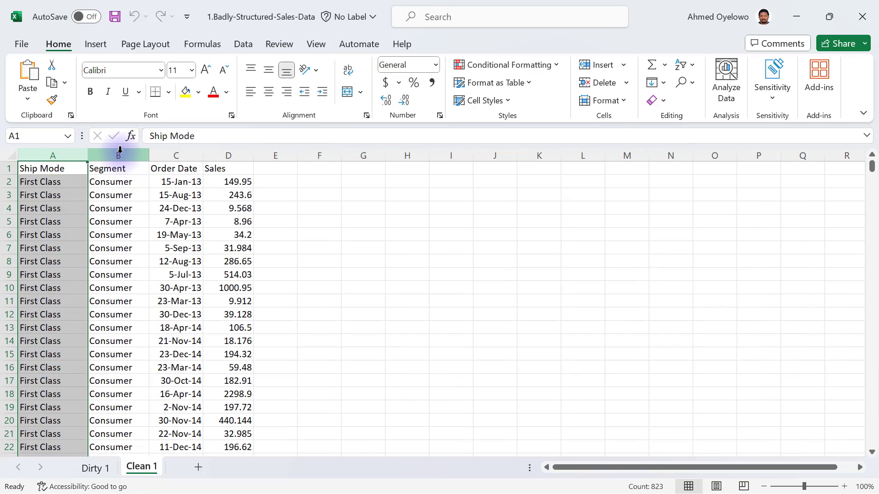
click(117, 155)
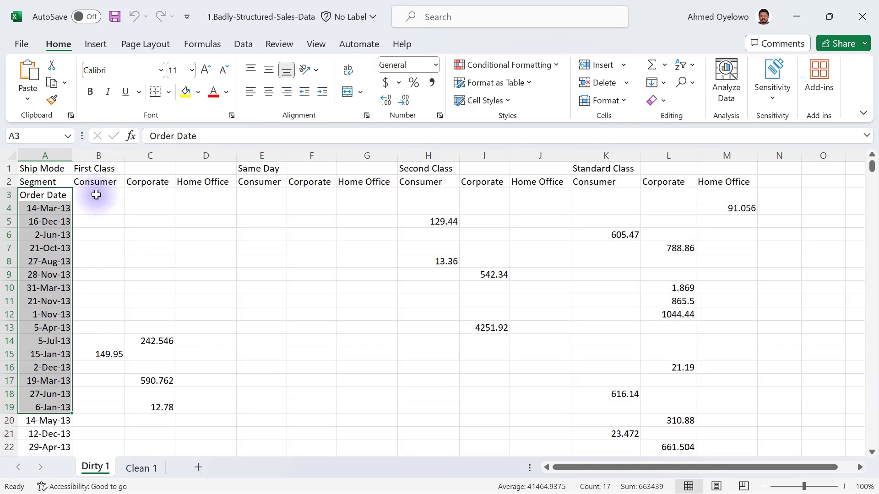
drag(96, 195, 738, 313)
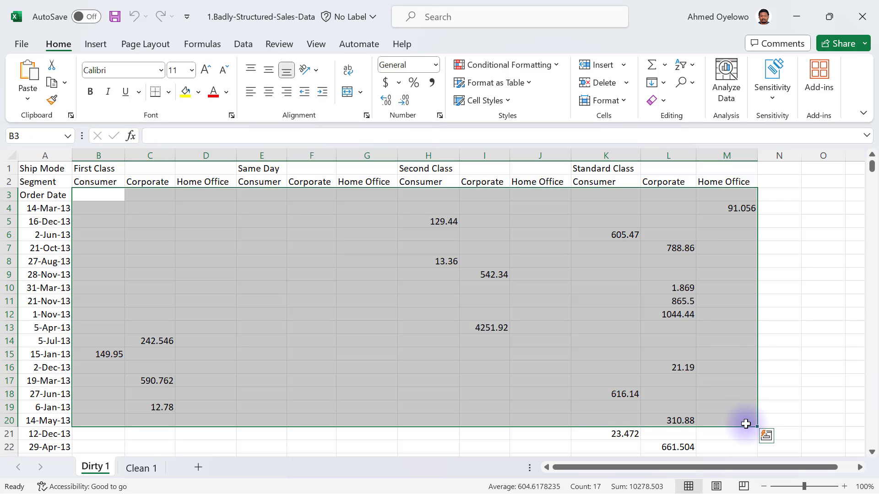
click(45, 208)
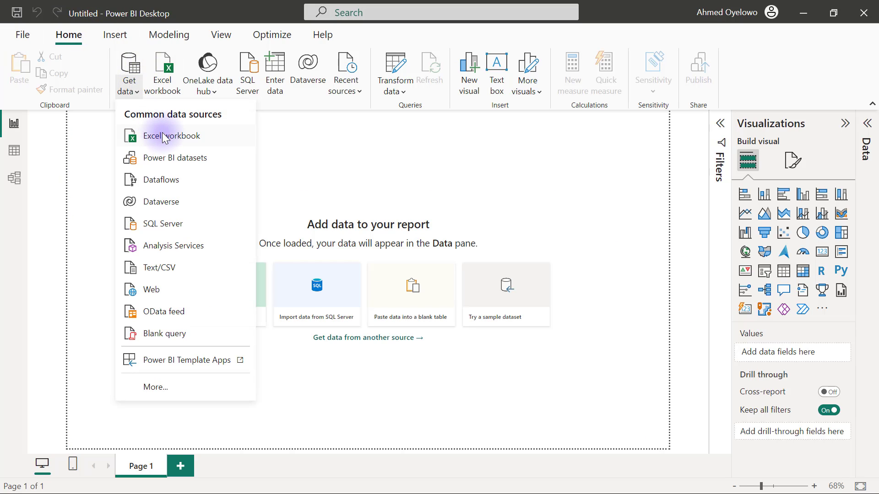
Import the 1.Badly-Structured-Sales-Data Excel workbook from PowerQuery Essentials > Dirty Data
click(171, 135)
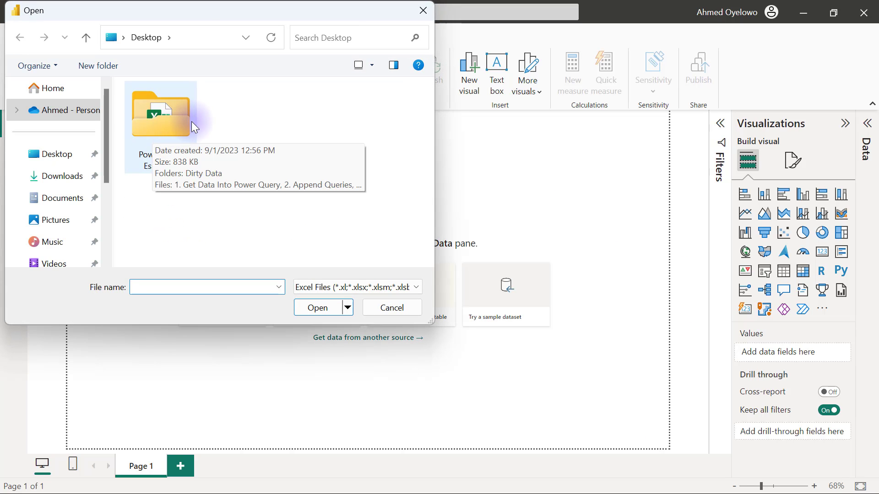
double_click(160, 112)
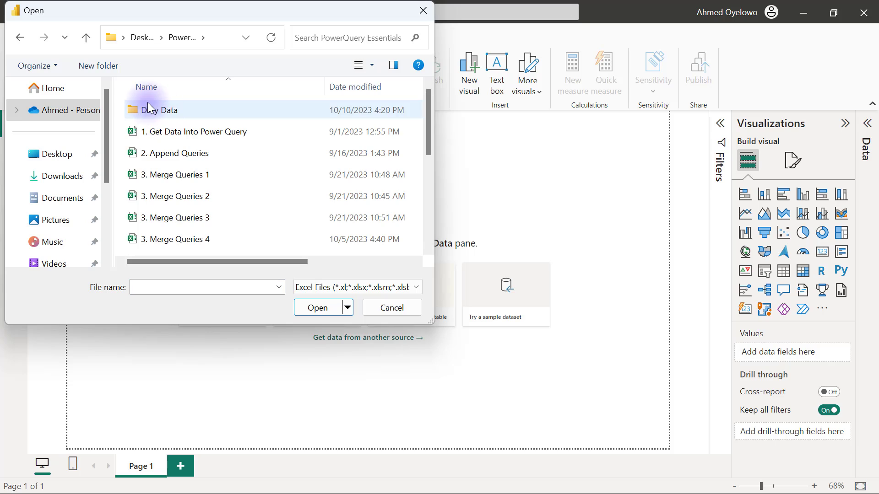
double_click(165, 110)
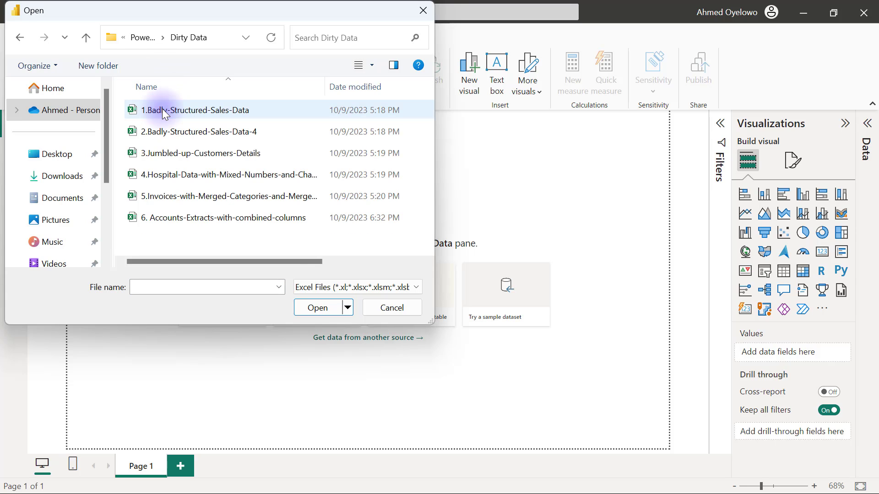
click(195, 110)
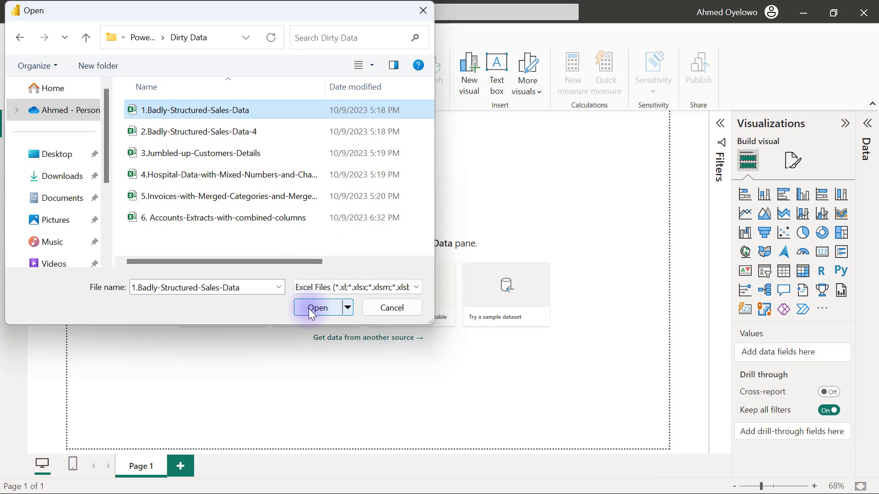
click(317, 308)
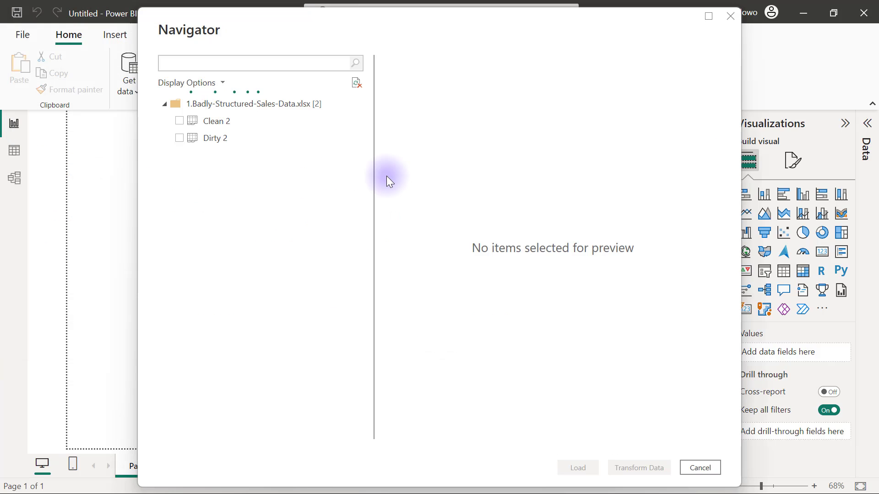
mouse_move(216, 121)
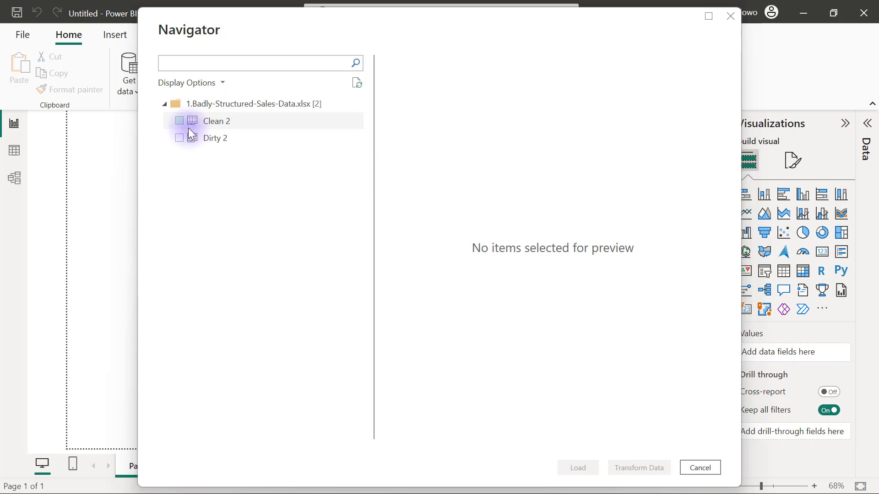
Preview the Dirty 2 sheet in Navigator and load it into the query editor with Transform Data
click(179, 138)
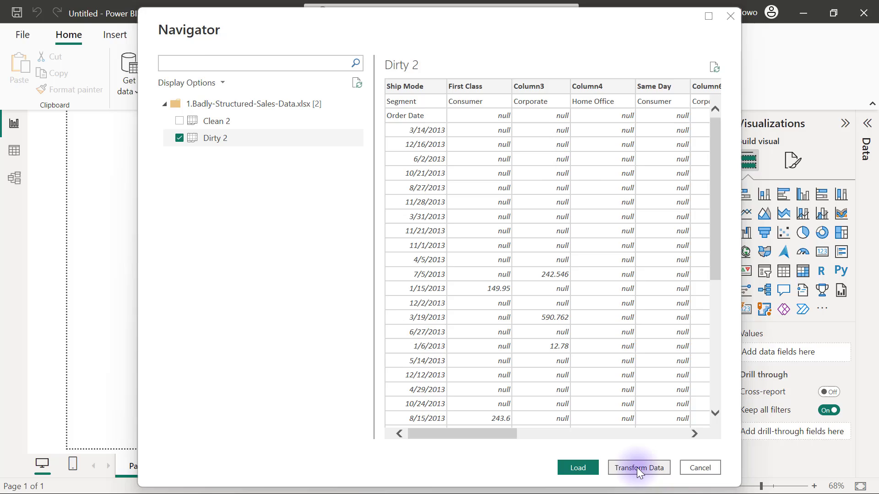
click(638, 467)
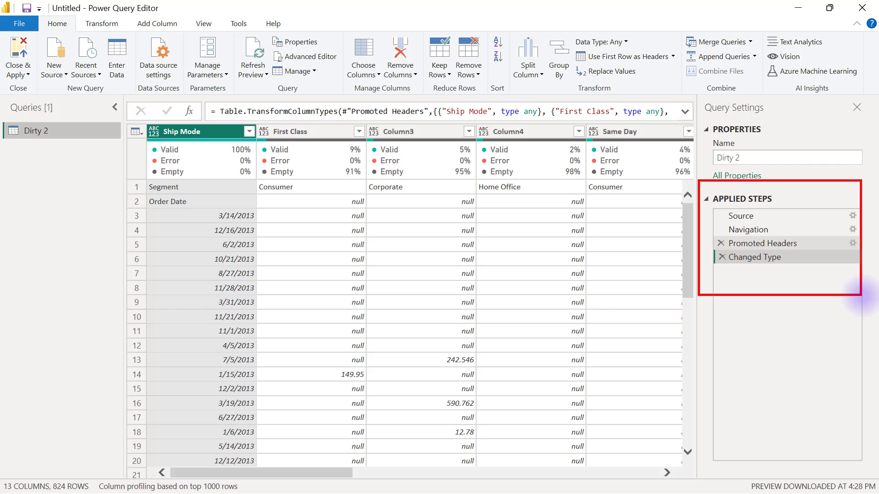
Delete the Changed Type and Promoted Headers steps from Dirty 2's Applied Steps
click(762, 257)
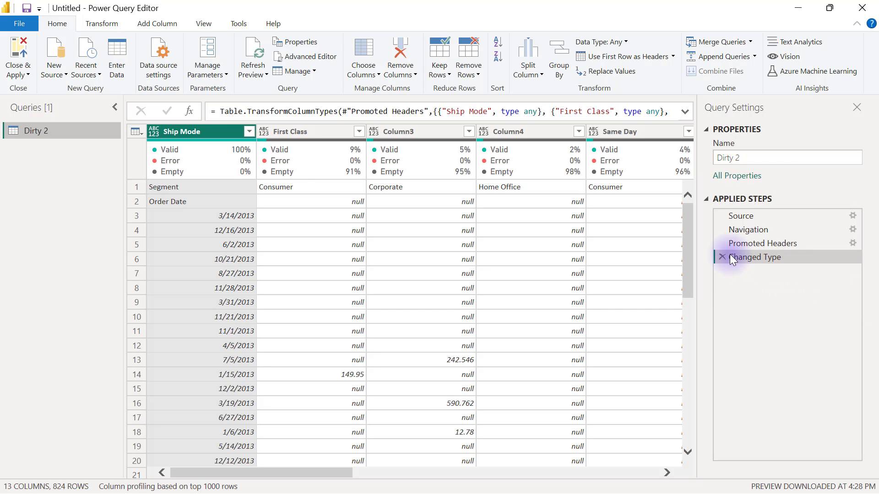
click(723, 257)
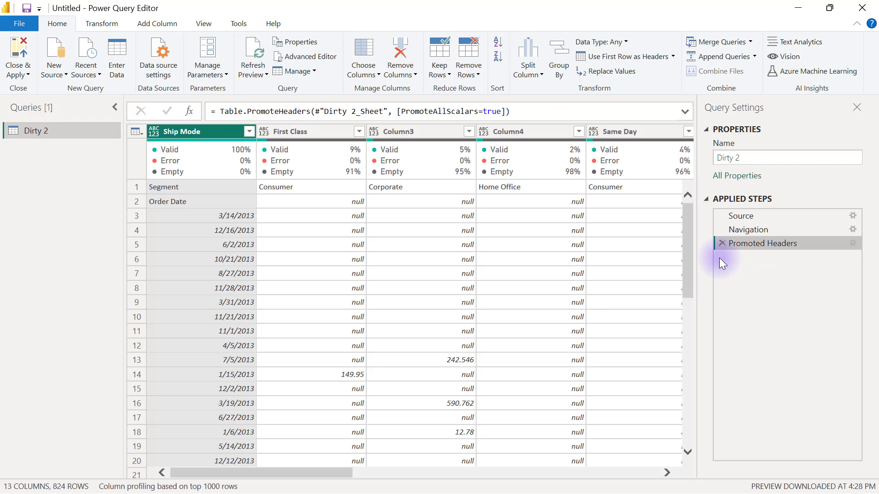
click(723, 242)
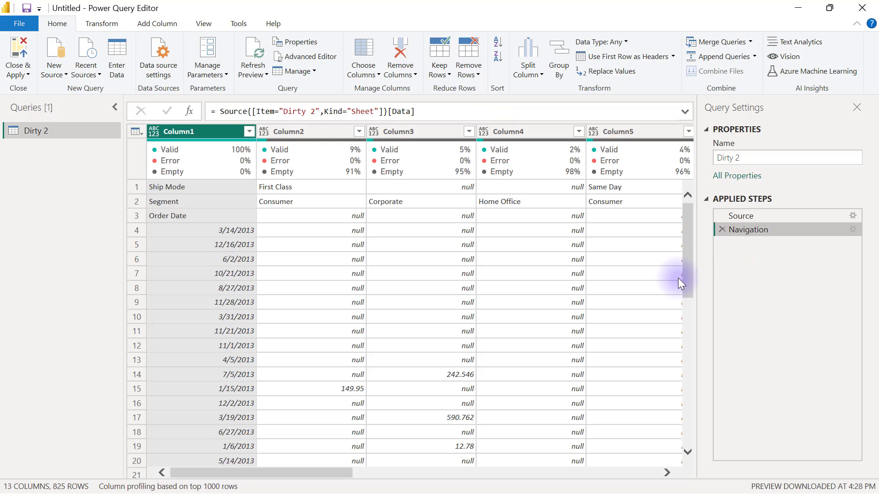
mouse_move(373, 252)
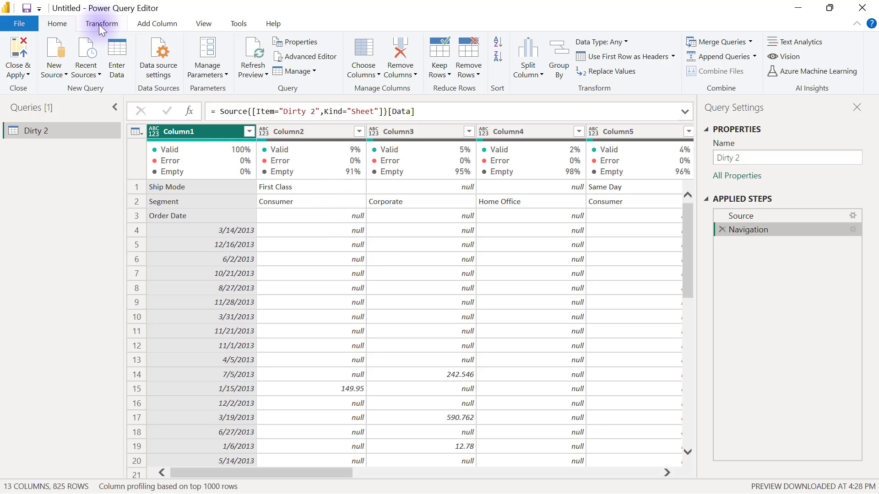
click(100, 23)
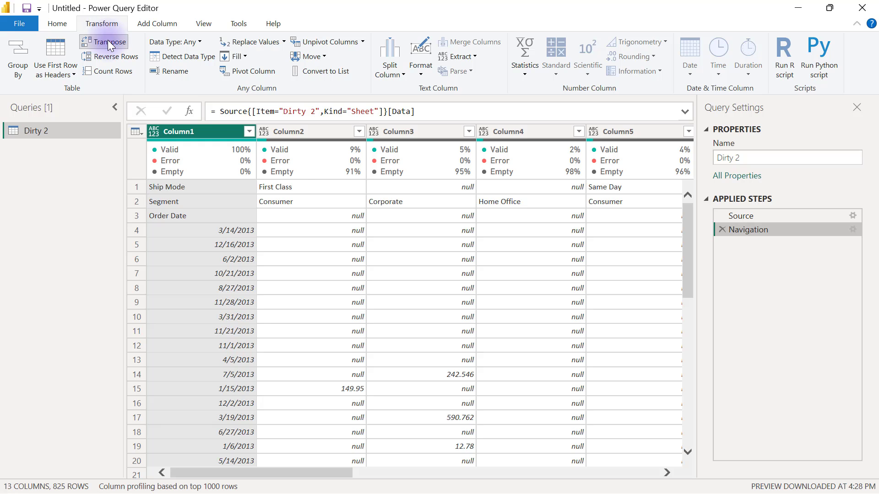
click(103, 41)
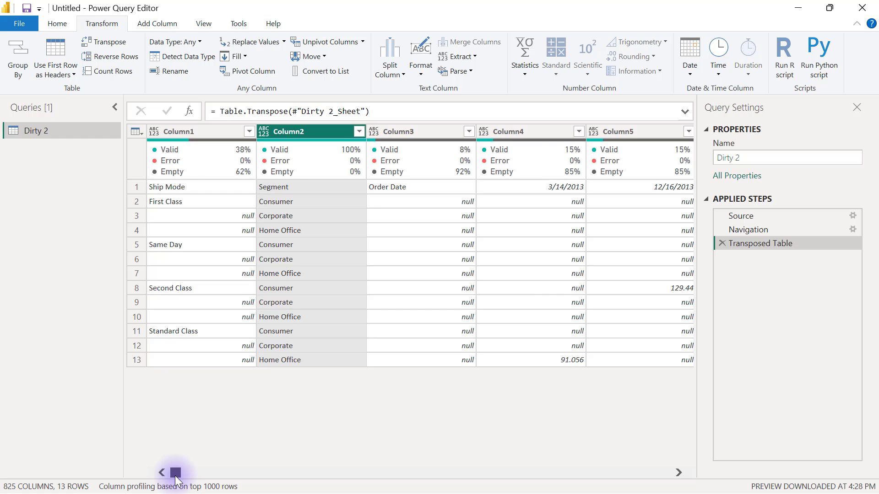
click(161, 472)
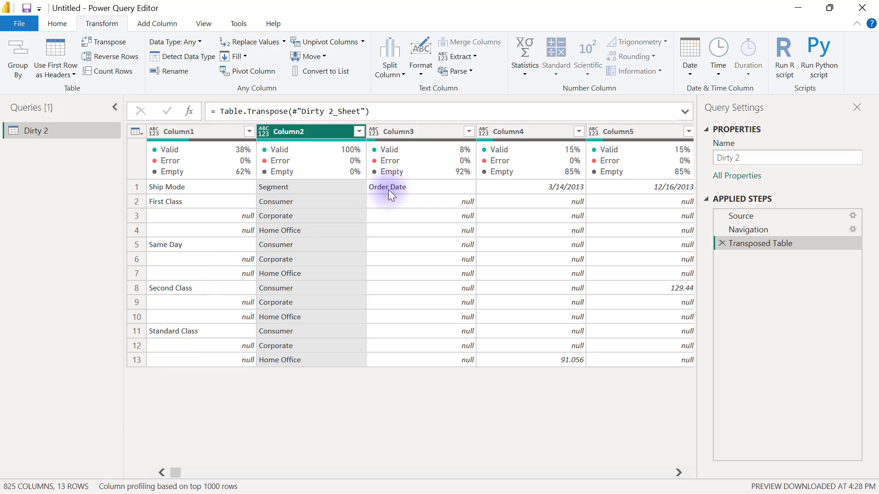
mouse_move(392, 196)
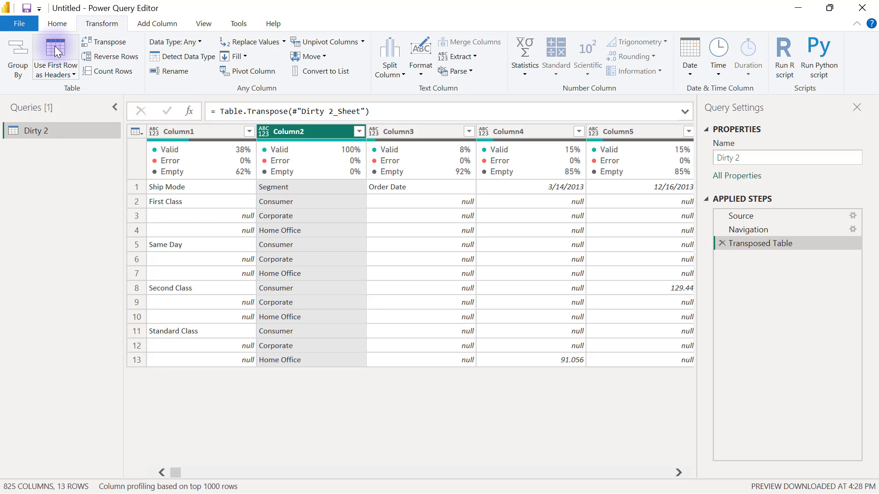
Promote Dirty 2's first row to column headers and select the Segment column
click(55, 52)
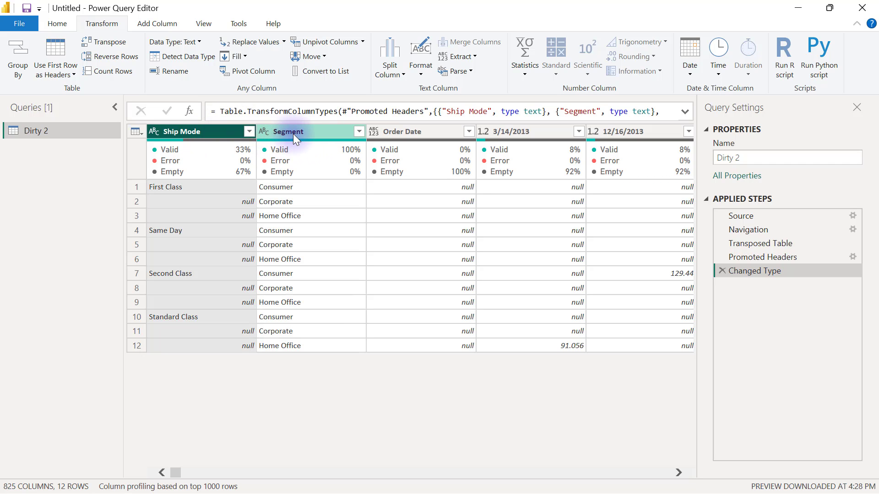
click(287, 131)
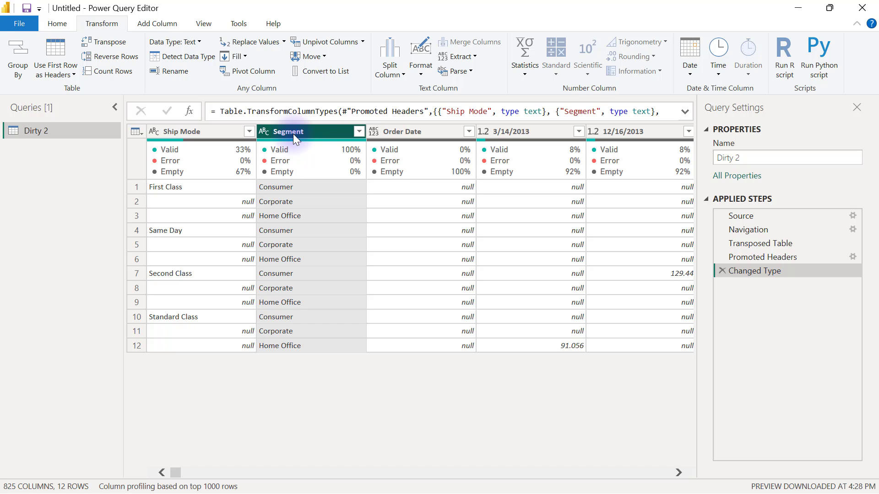
click(527, 132)
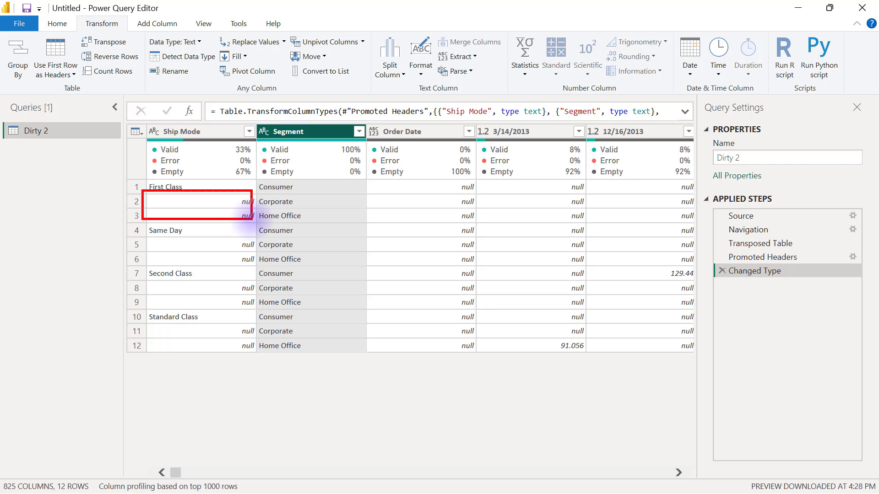
Fill the Ship Mode column down, then add Segment to the column selection
click(179, 245)
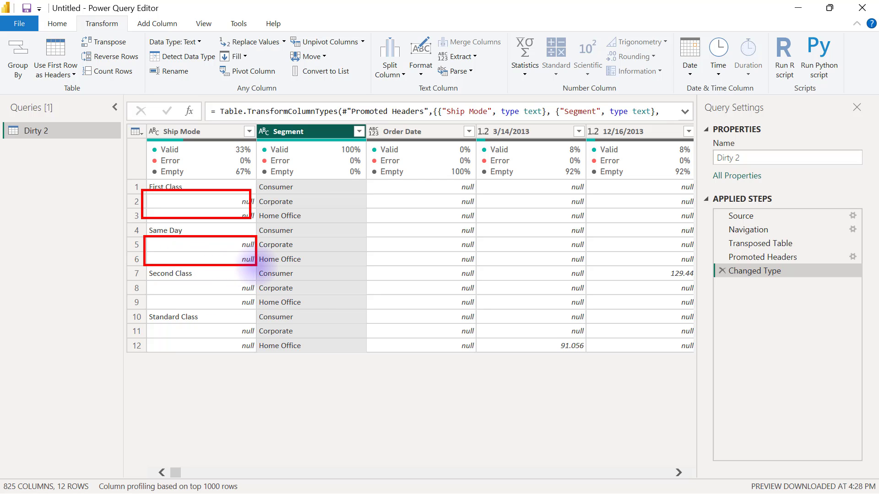
click(180, 132)
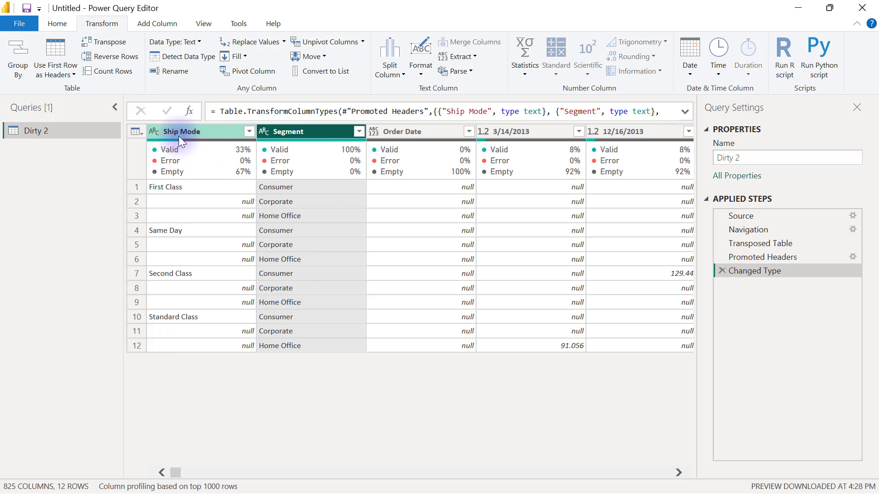
right_click(180, 131)
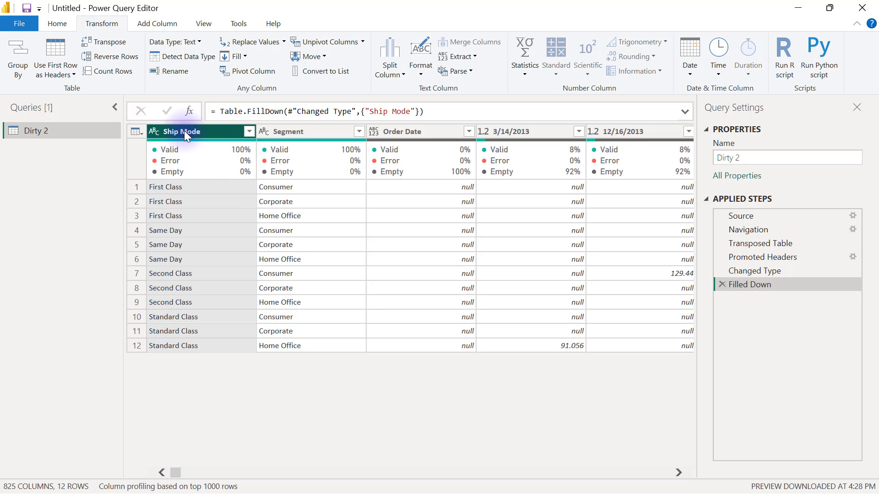
click(288, 131)
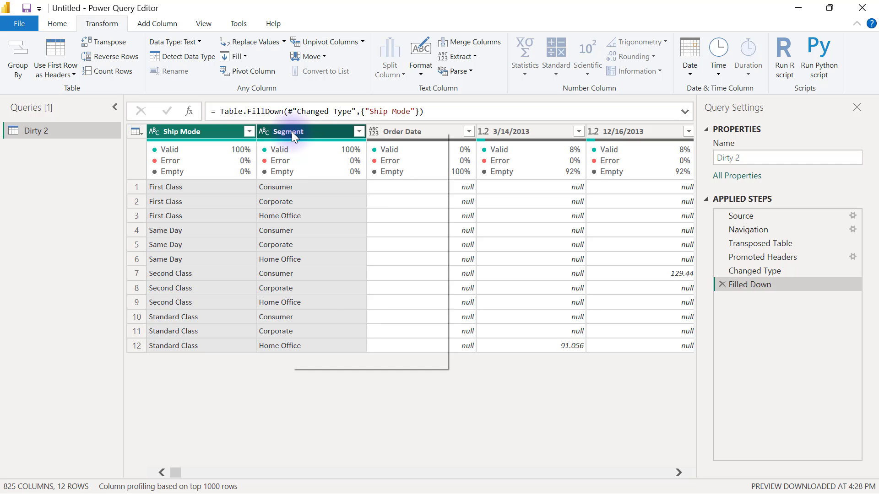
Unpivot every column except Ship Mode and Segment into Attribute and Value
right_click(291, 131)
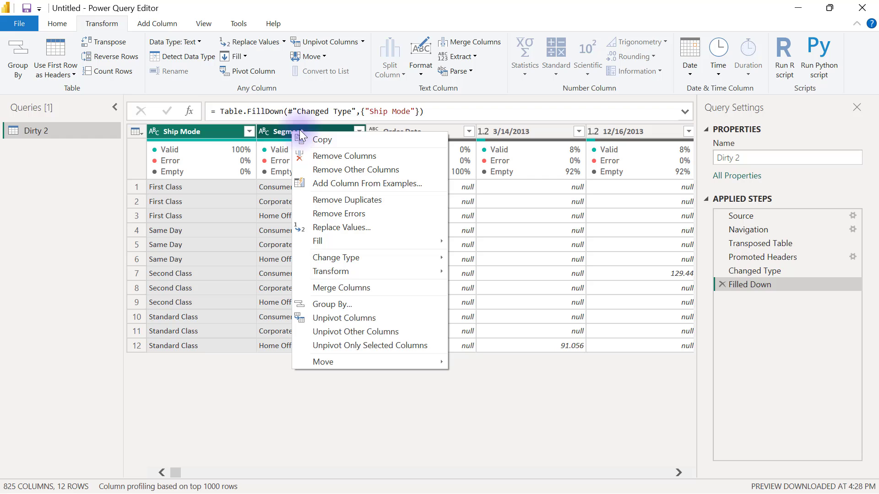
mouse_move(347, 200)
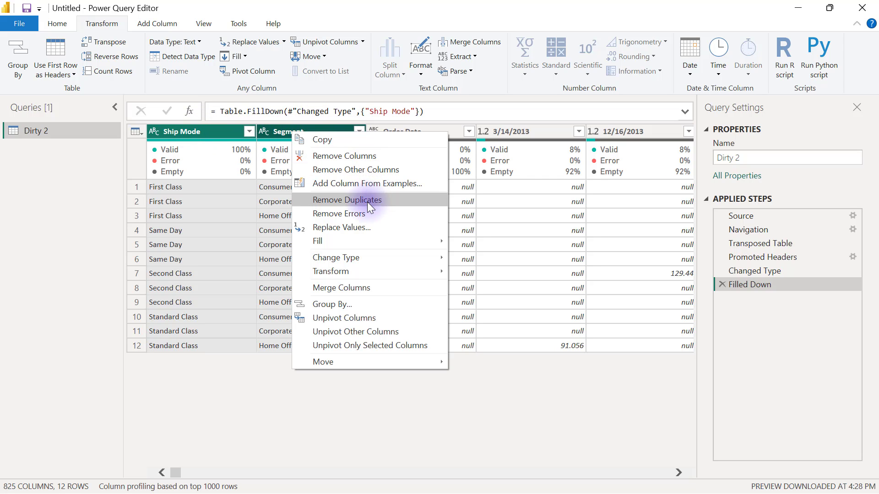
mouse_move(356, 332)
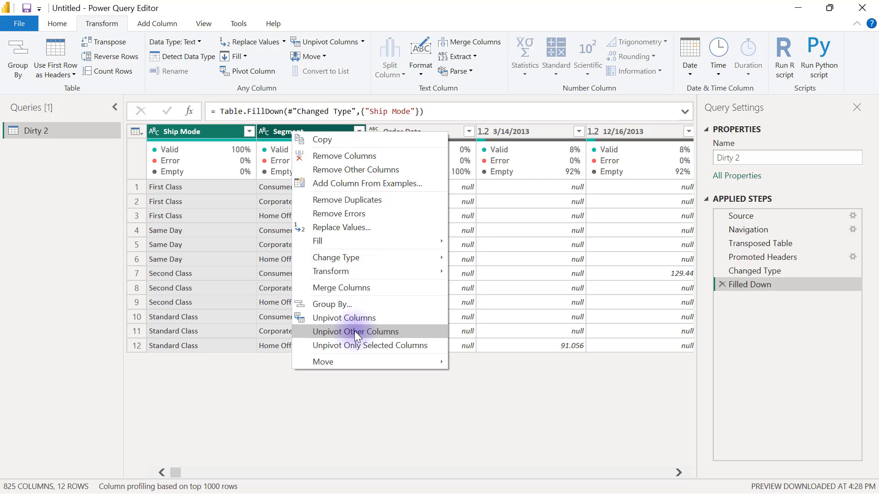
click(355, 332)
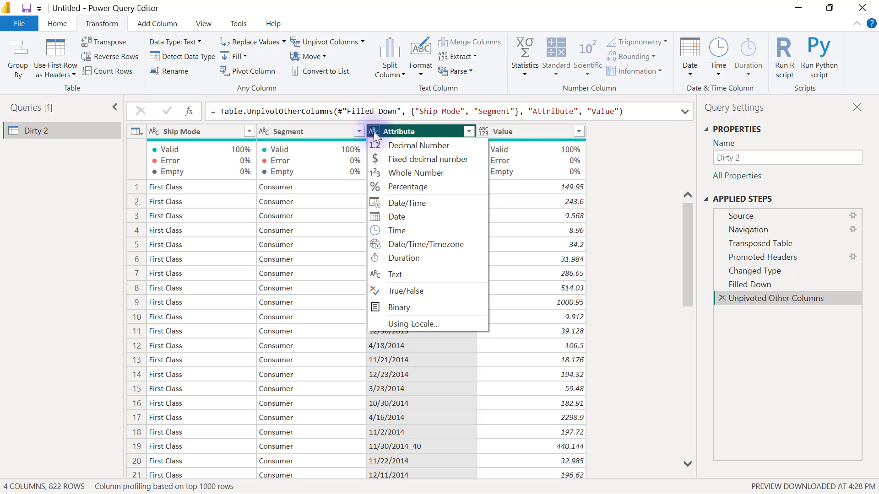
Change Attribute's type to Date and inspect the error caused by value 4/30/2013_18
click(396, 216)
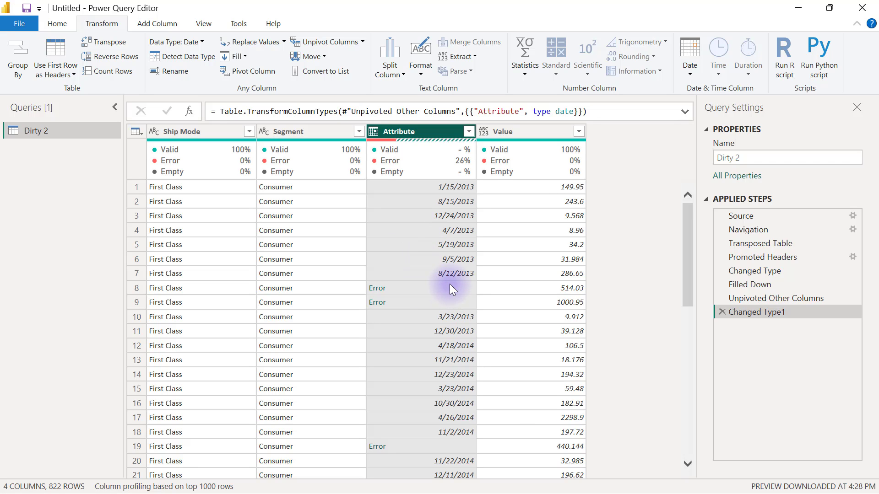
click(377, 287)
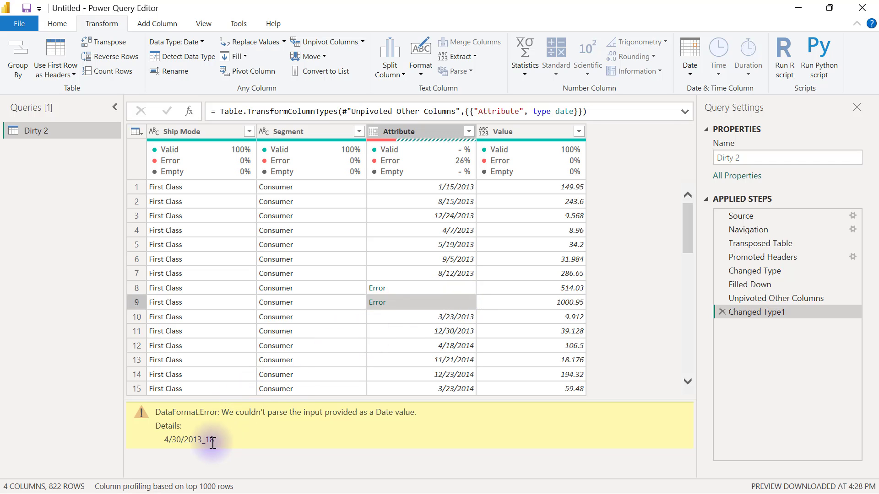
double_click(189, 439)
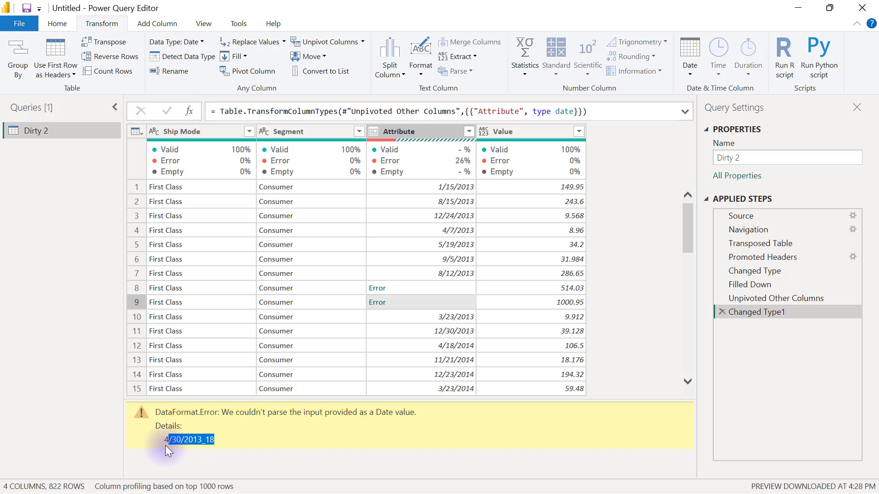
click(416, 131)
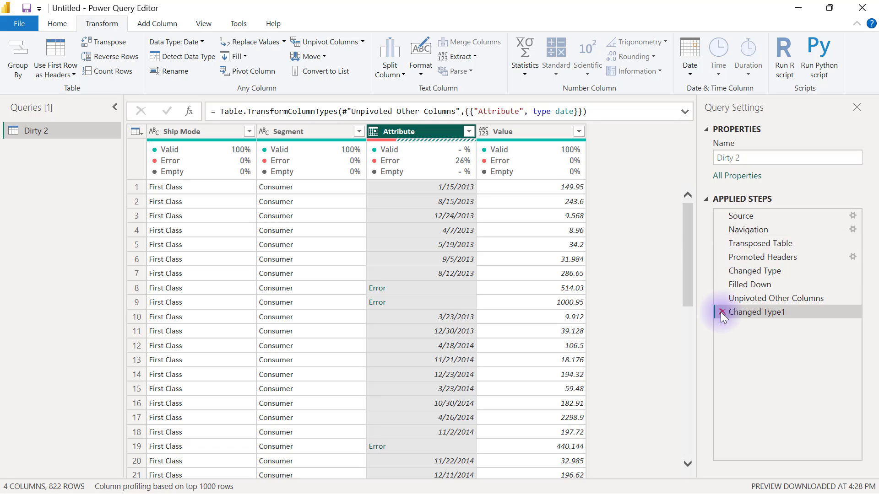
Delete the Changed Type1 step so Attribute returns to text with no errors
click(723, 312)
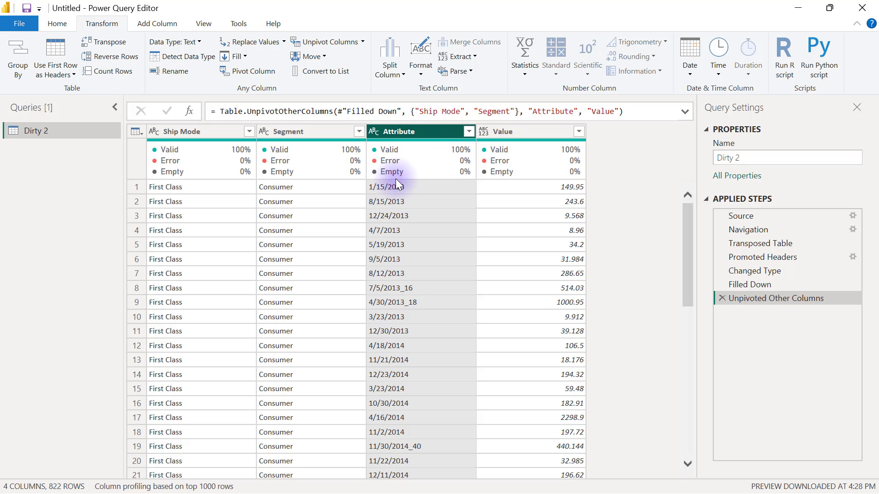
mouse_move(407, 257)
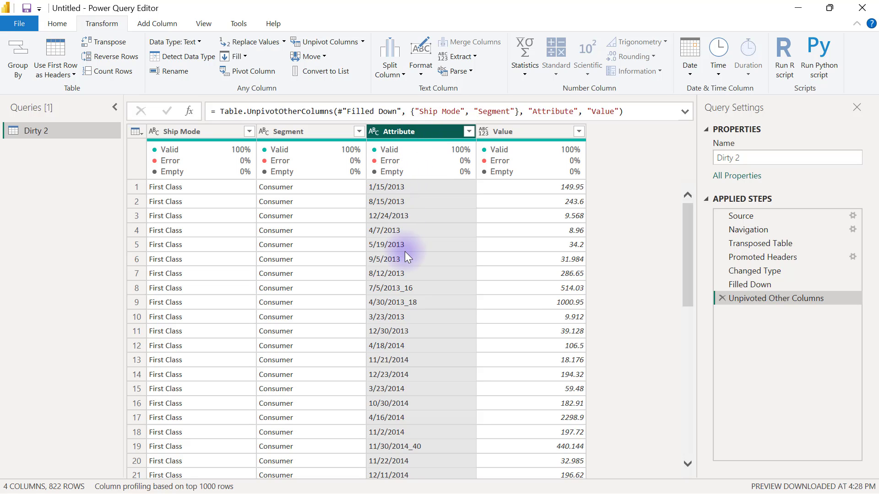
mouse_move(412, 280)
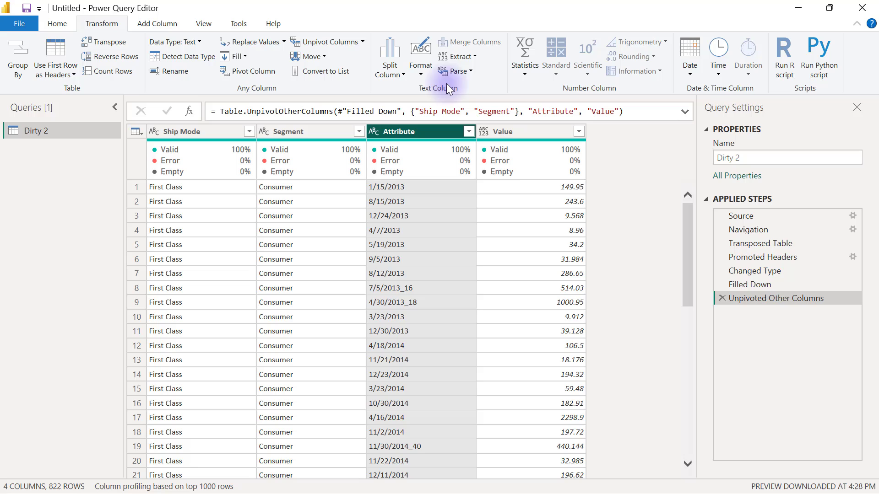
Extract Attribute text before the '_' delimiter, turning 7/5/2013_16 into 7/5/2013
click(460, 56)
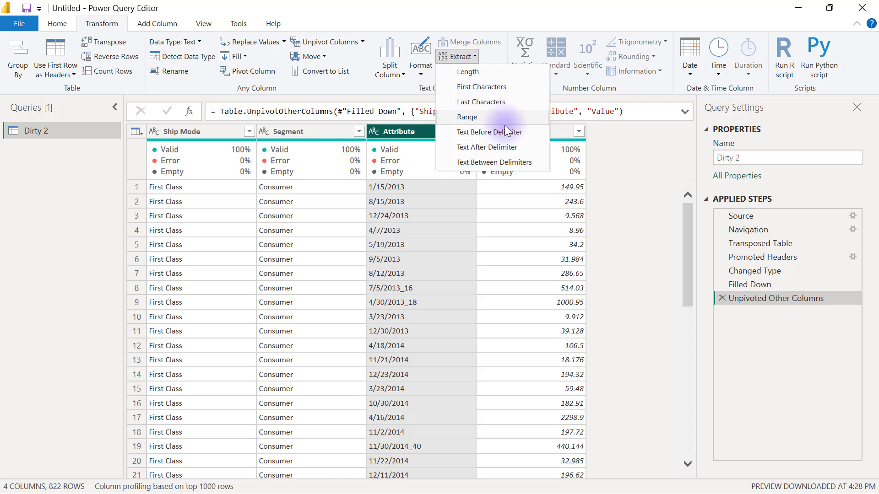
mouse_move(489, 132)
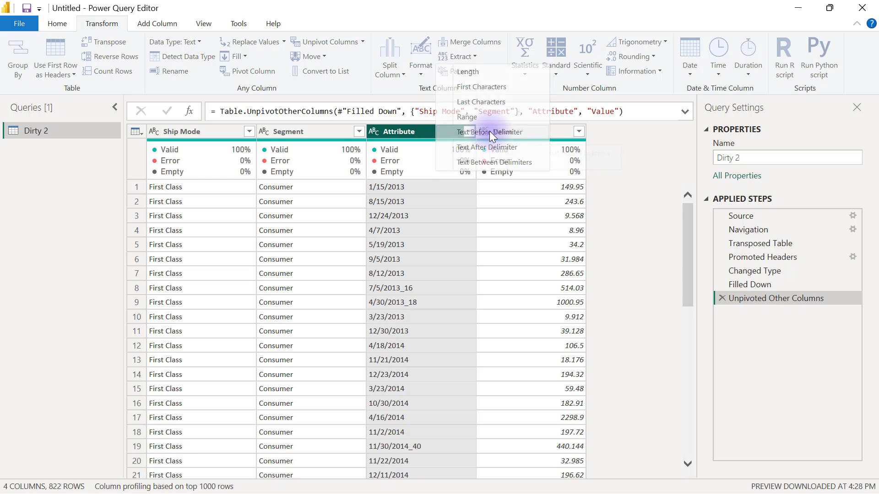
click(490, 132)
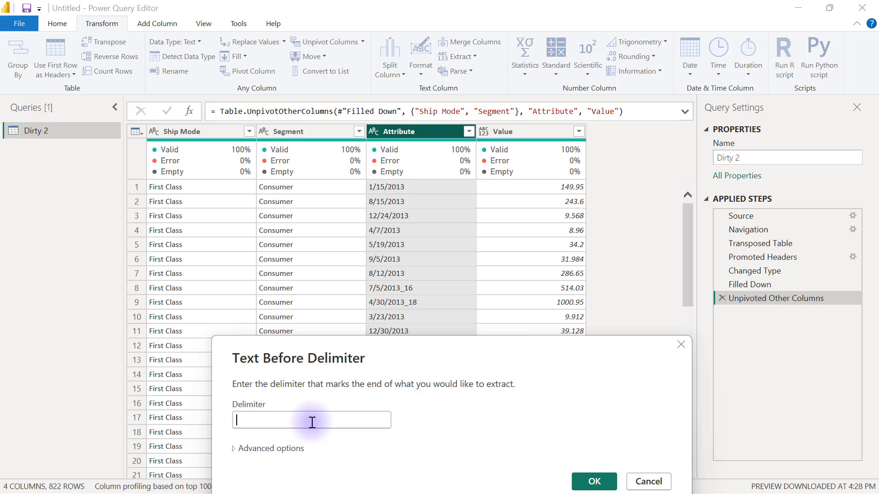
text(_)
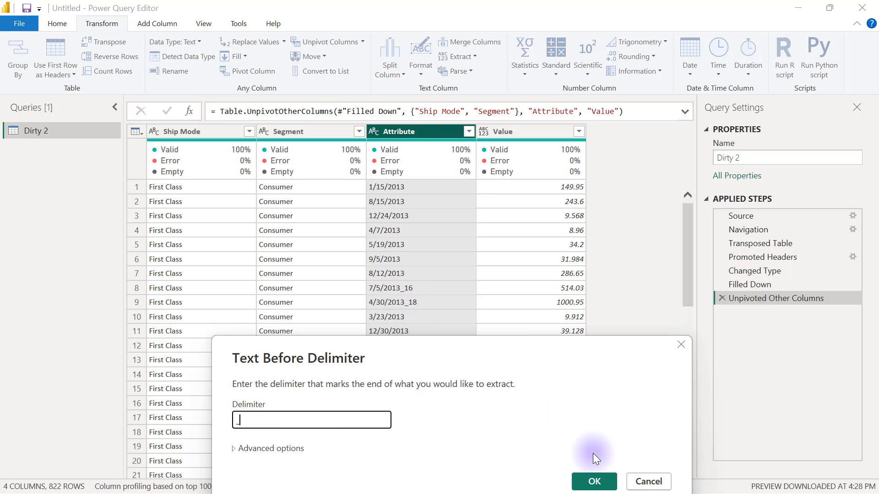
click(593, 481)
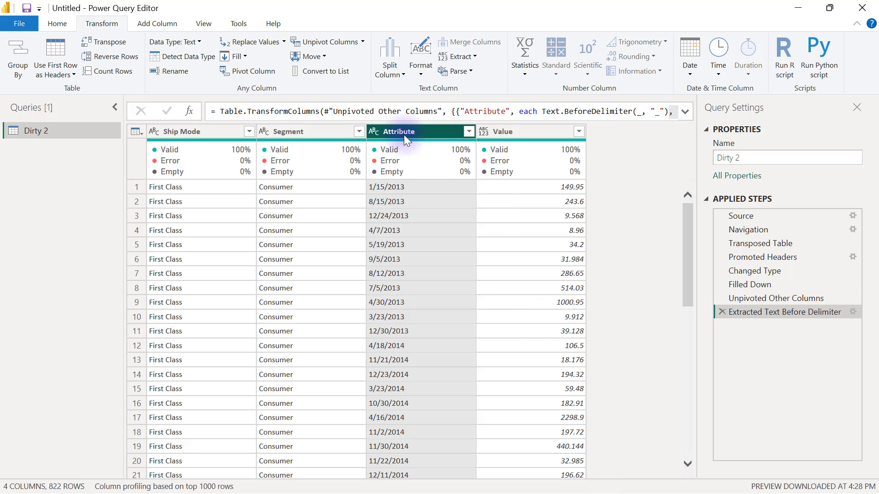
click(374, 131)
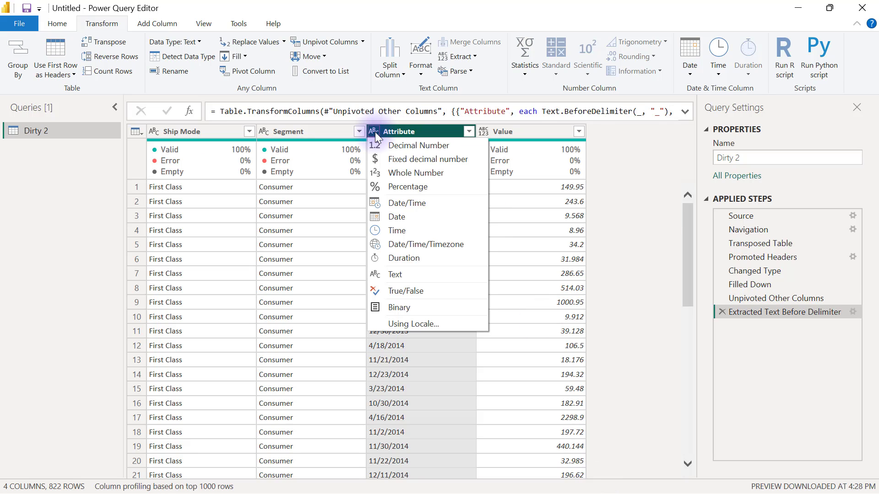
mouse_move(399, 217)
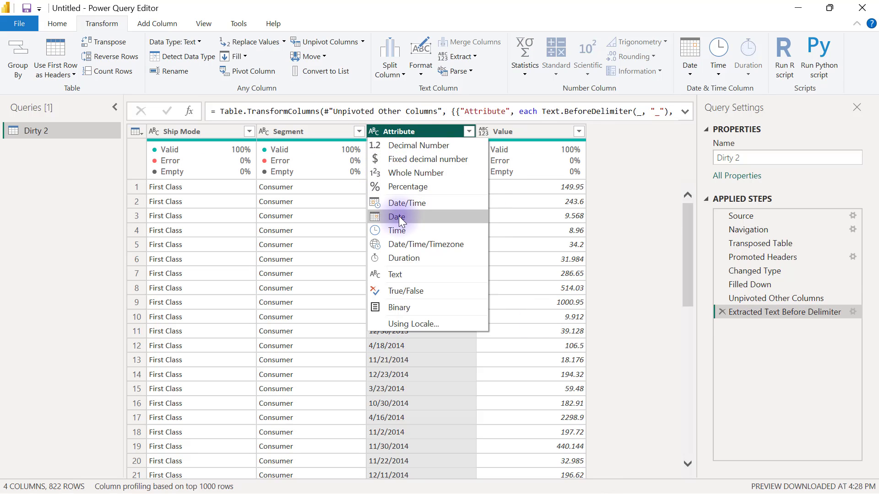